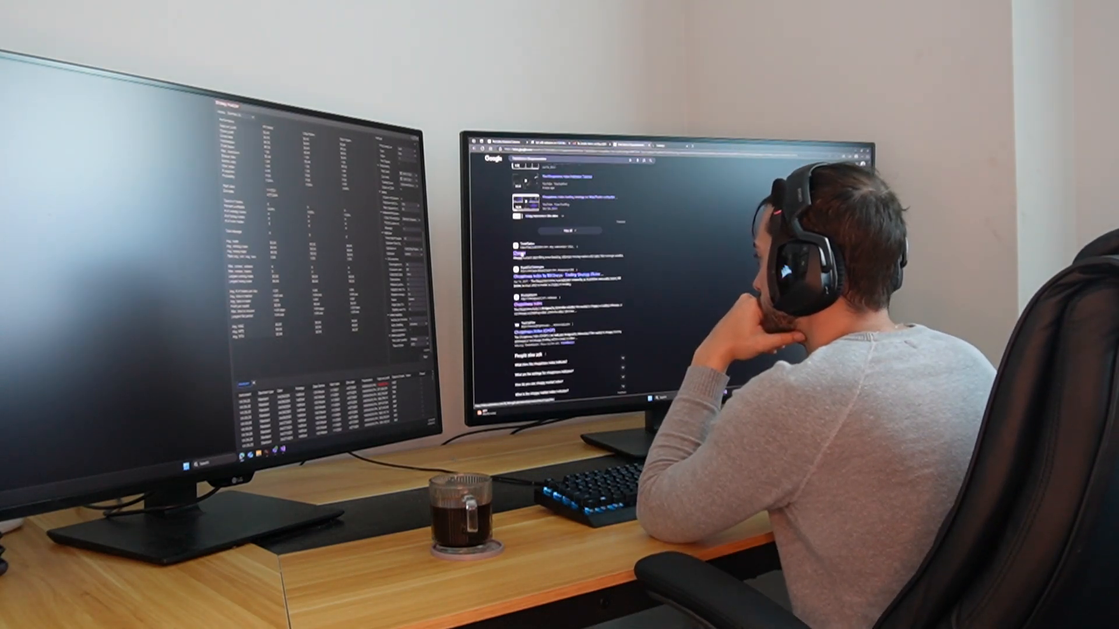
scroll(down, 3)
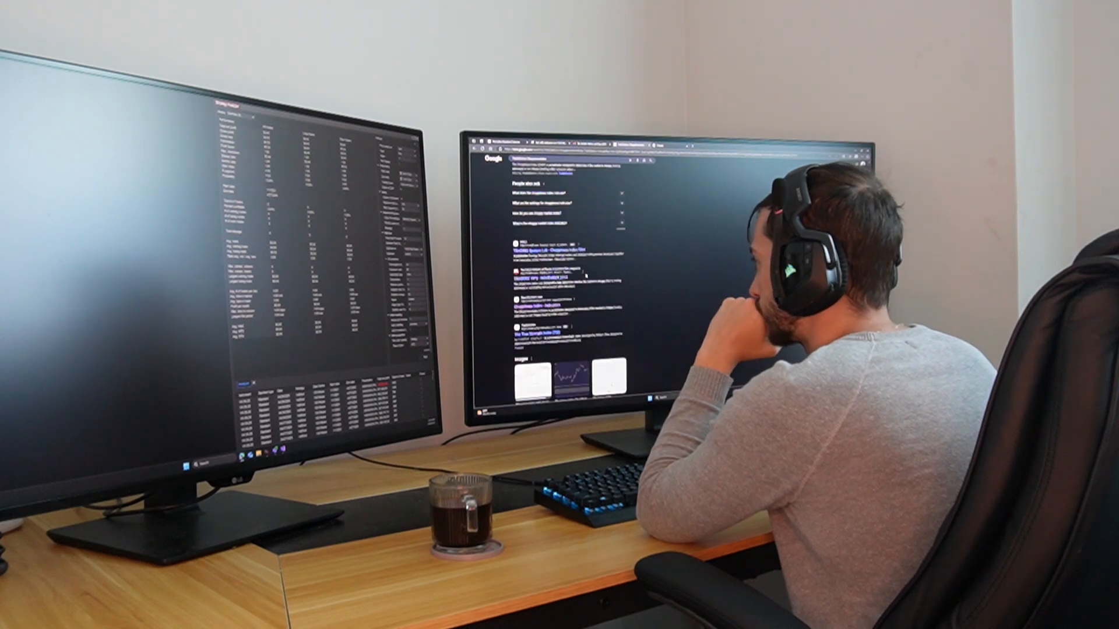